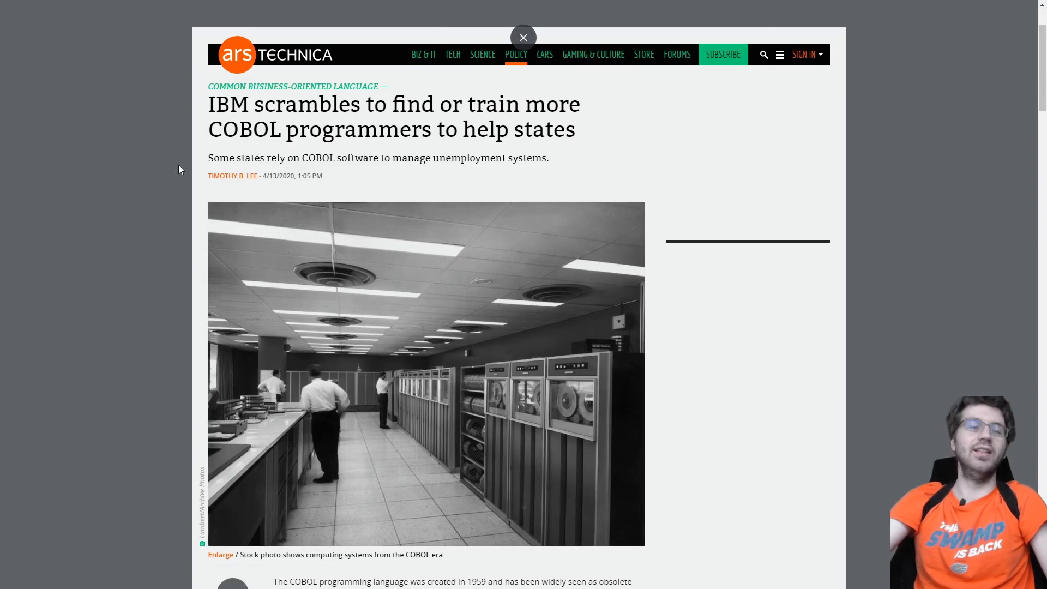
# - Highlight passages in the CNN article about New Jersey's call for programmers, the pandemic, the unemployment insurance system and aging COBOL programmers
pyautogui.scroll(-3)
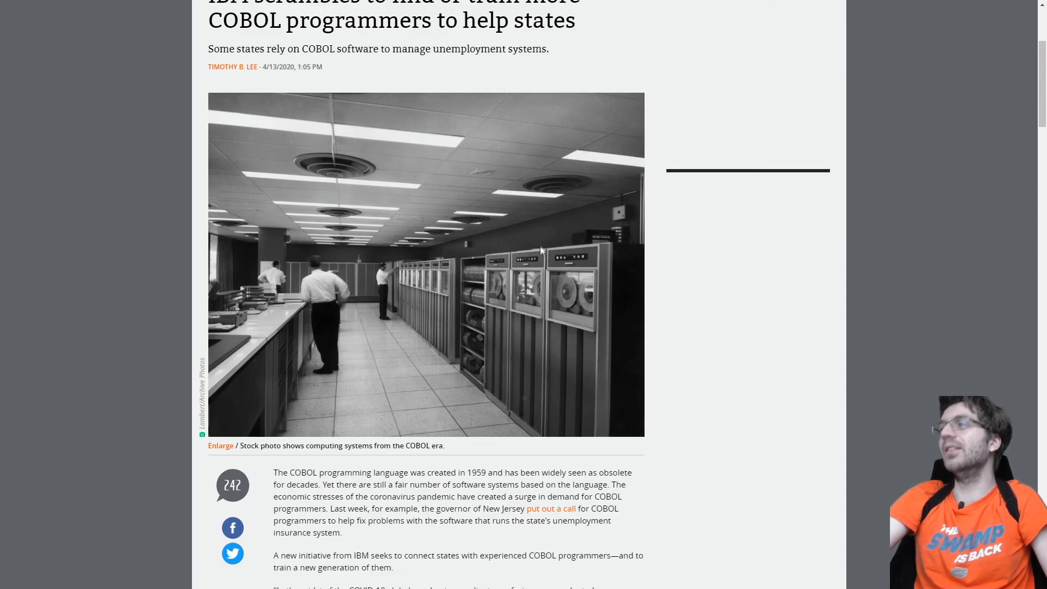
pyautogui.moveTo(487, 320)
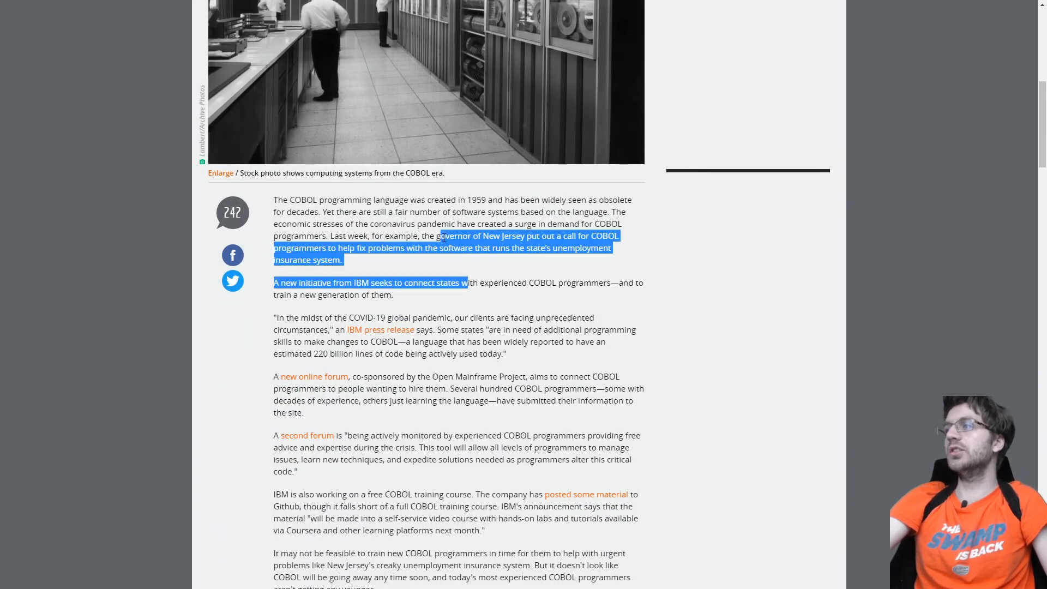
pyautogui.moveTo(468, 282); pyautogui.dragTo(439, 248)
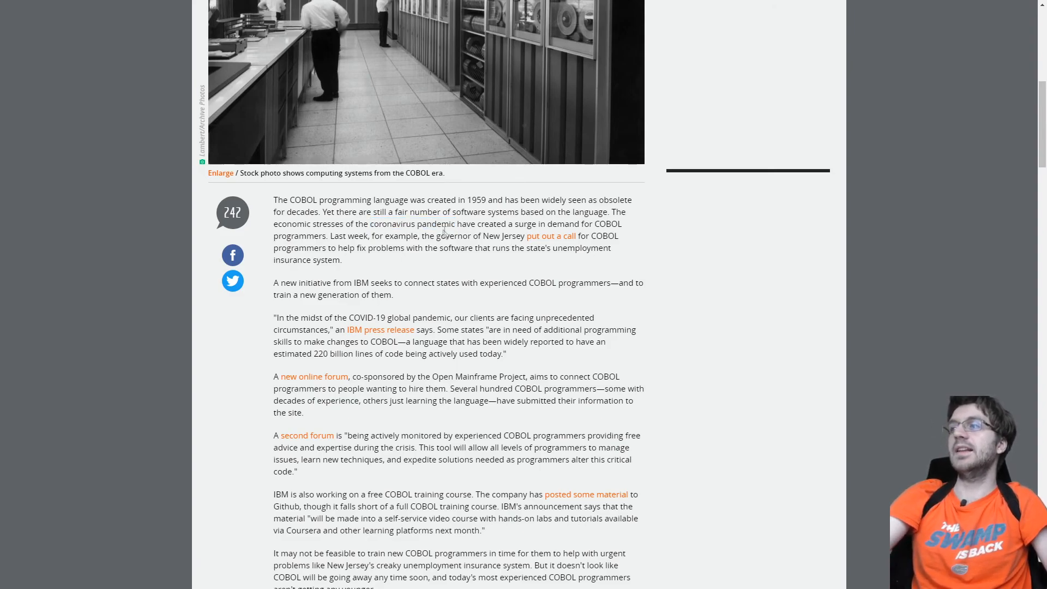
pyautogui.moveTo(362, 224); pyautogui.dragTo(455, 223)
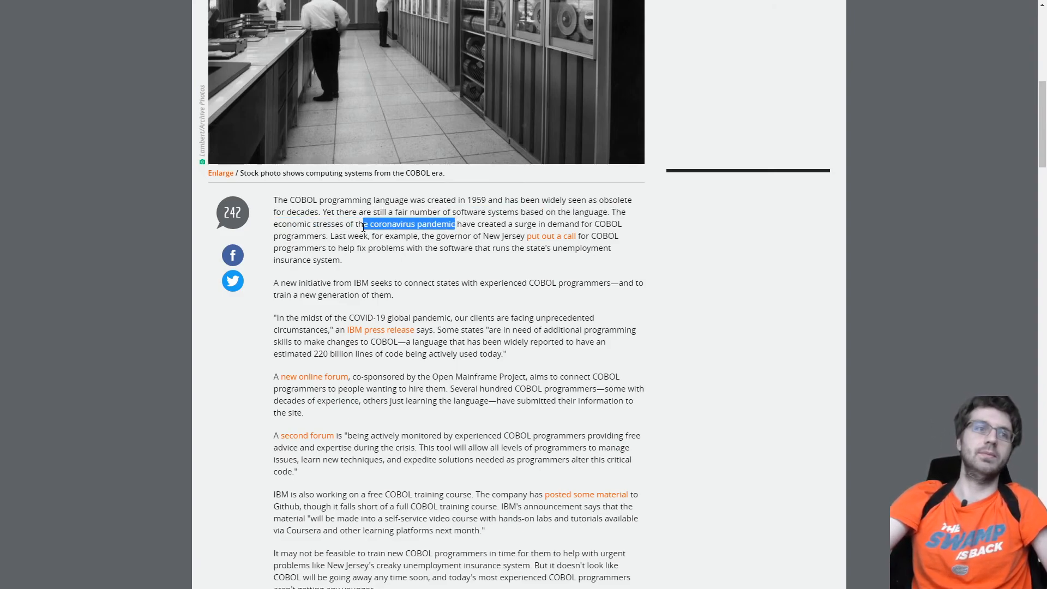
pyautogui.click(375, 228)
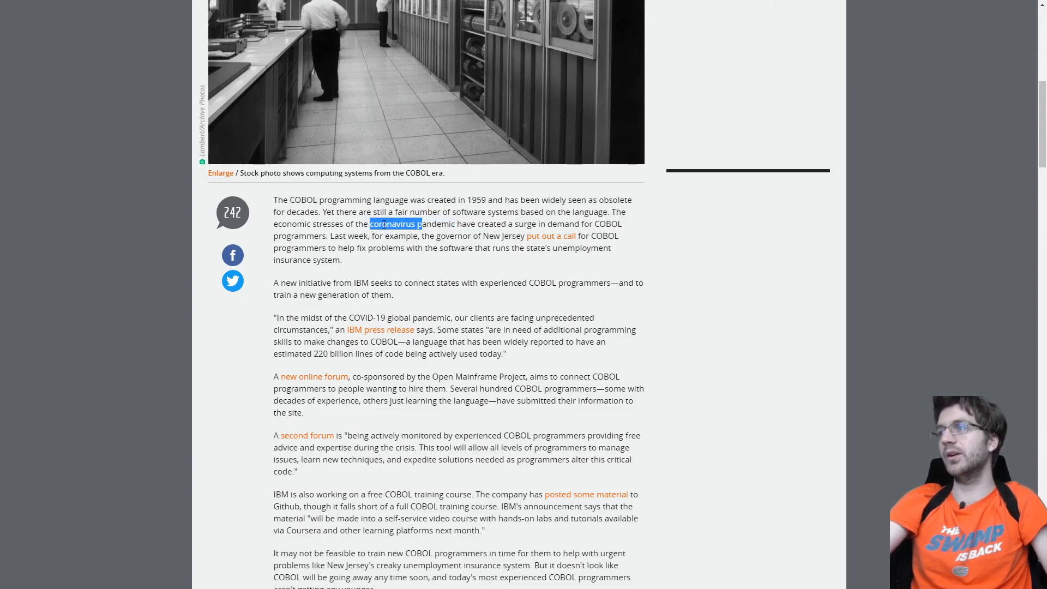
pyautogui.moveTo(413, 246)
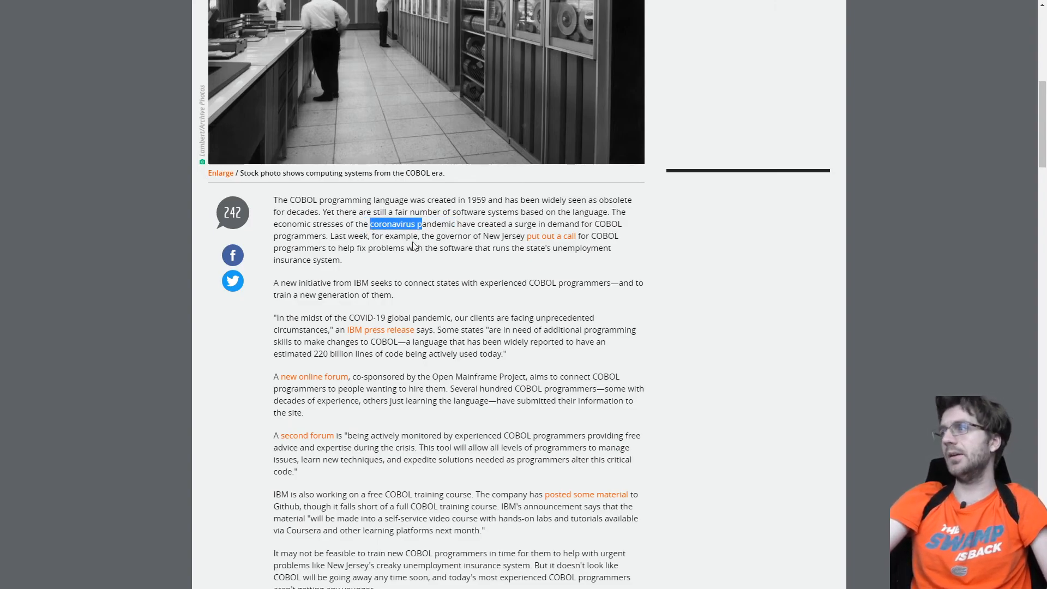
pyautogui.moveTo(424, 224); pyautogui.dragTo(343, 259)
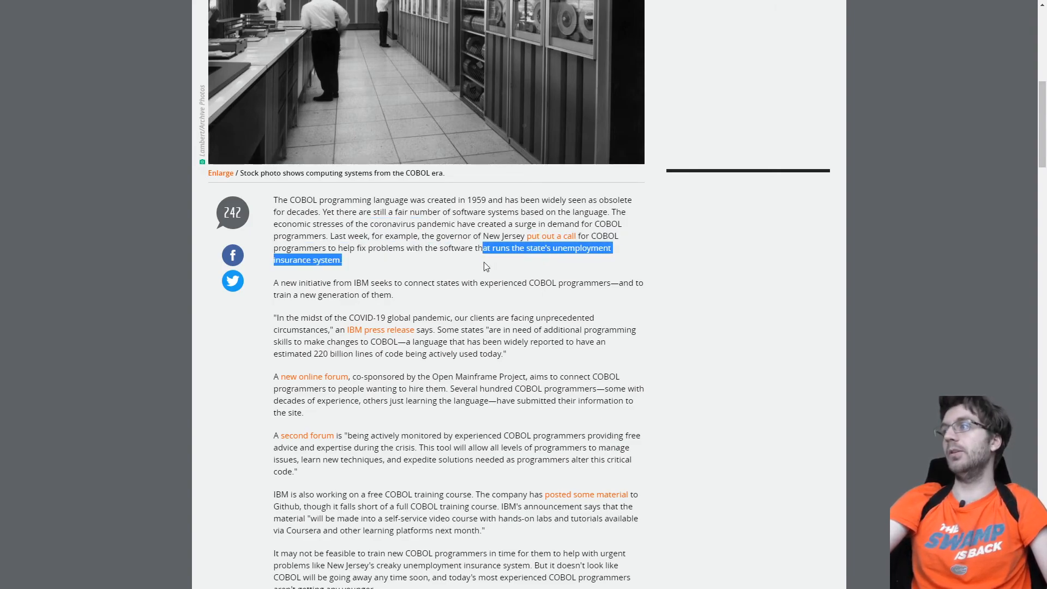
pyautogui.click(486, 267)
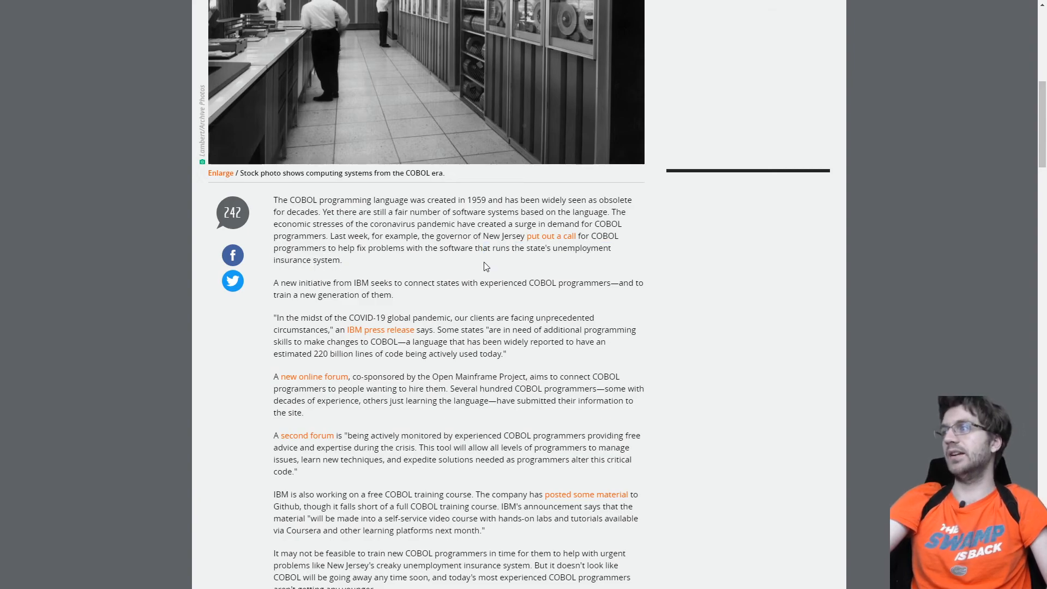
pyautogui.moveTo(487, 247); pyautogui.dragTo(342, 260)
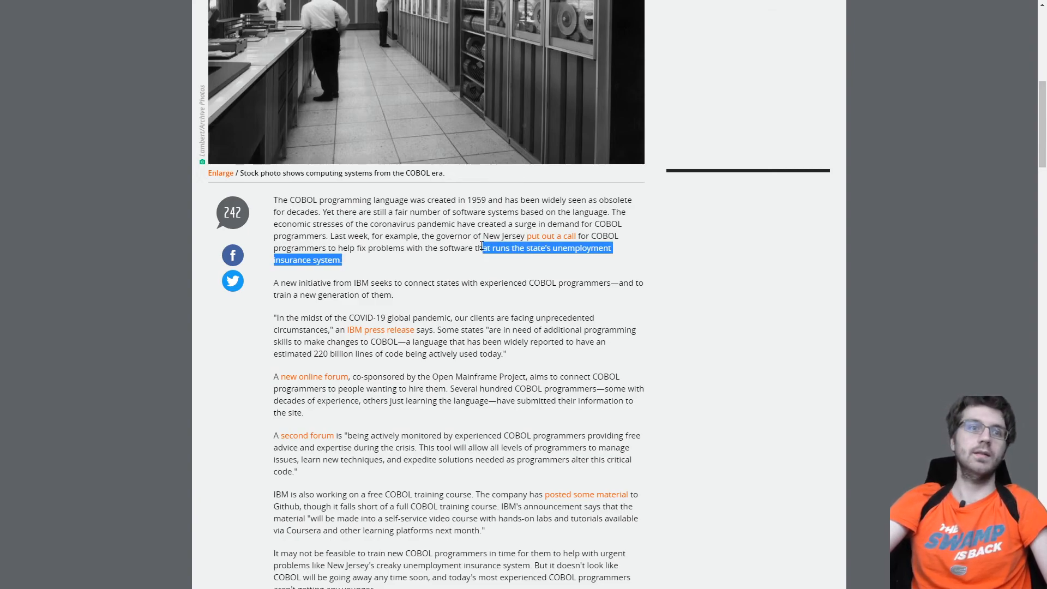
pyautogui.moveTo(473, 241)
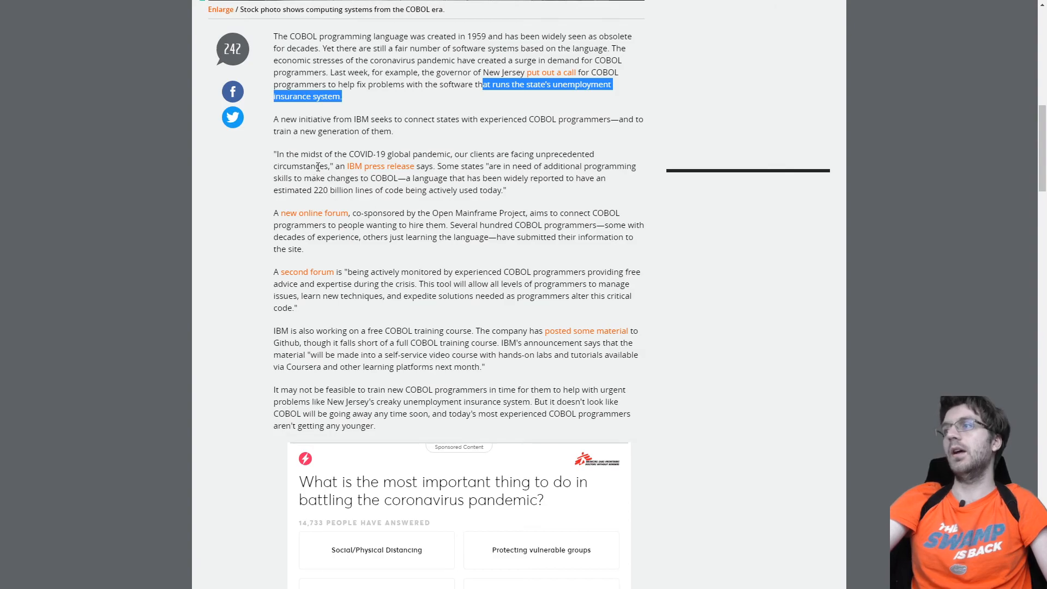
pyautogui.moveTo(334, 166); pyautogui.dragTo(324, 212)
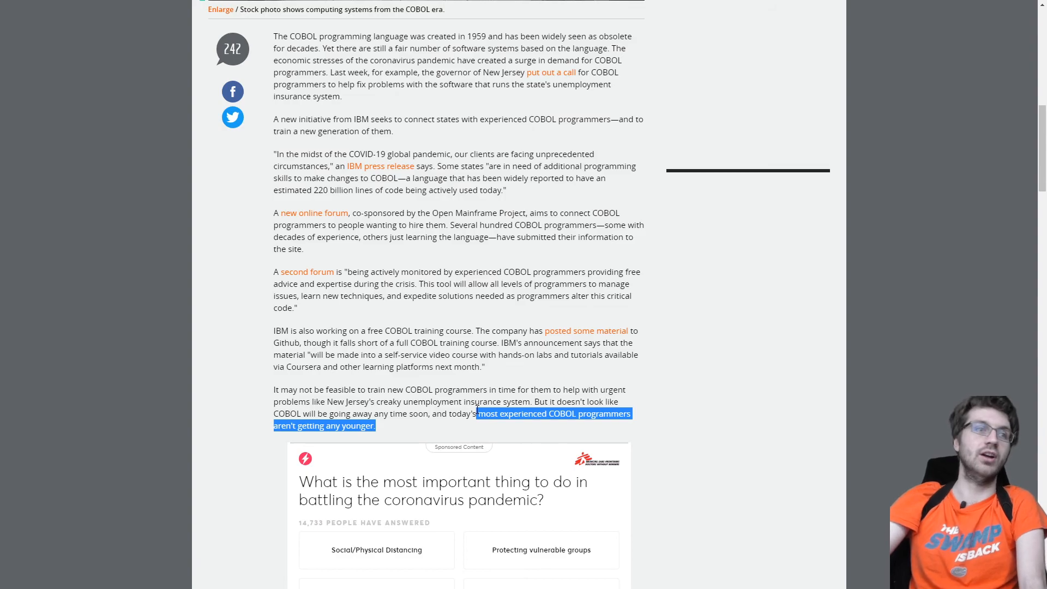
# - Move on to the TutorialsPoint COBOL Overview and highlight the share of ATM swipes relying on COBOL
pyautogui.scroll(3)
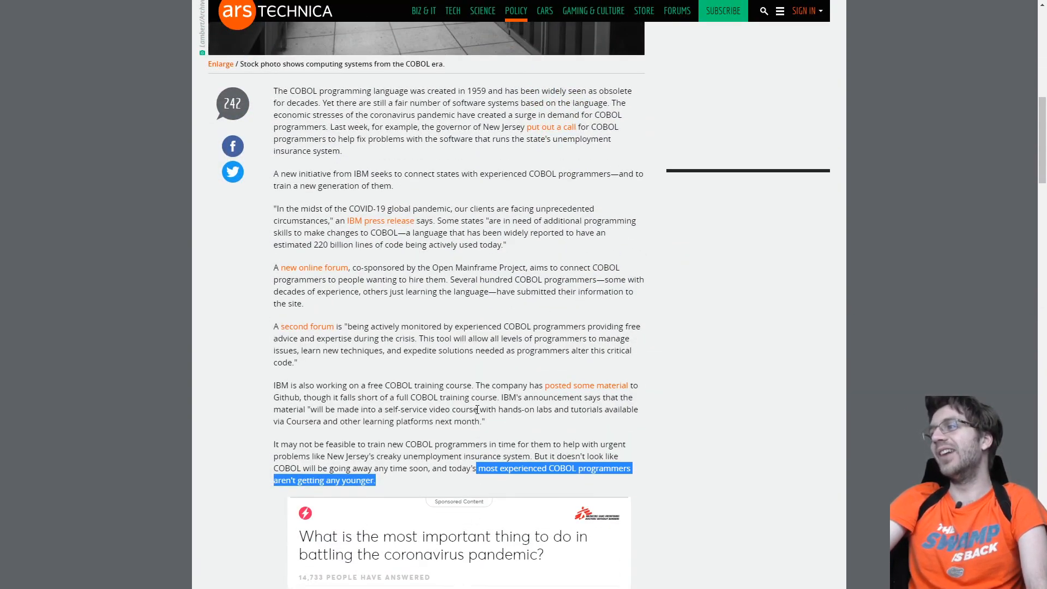
pyautogui.click(469, 389)
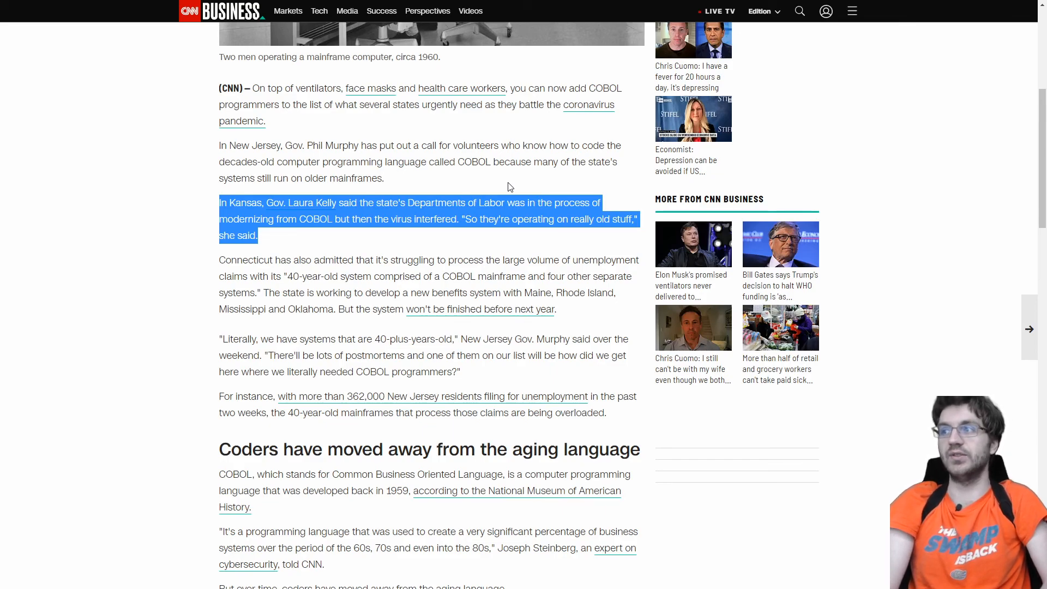
pyautogui.scroll(-3)
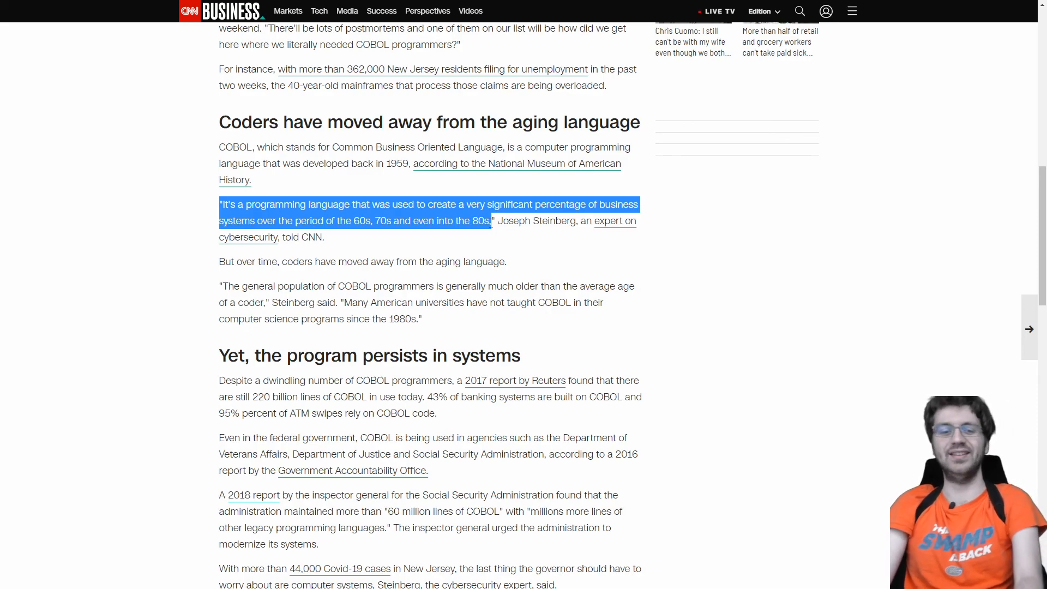
pyautogui.scroll(-3)
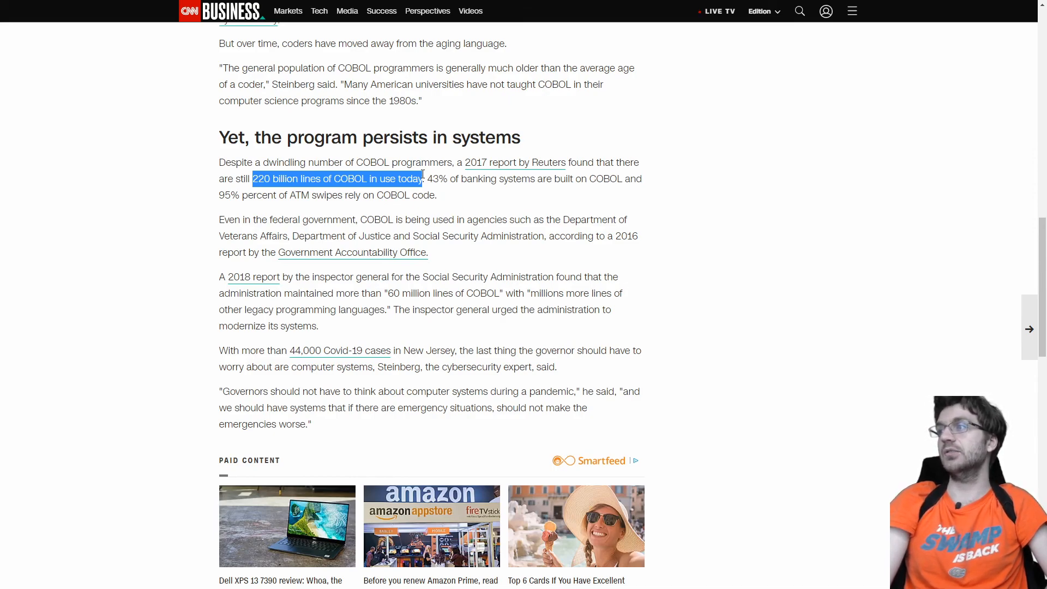
pyautogui.moveTo(433, 178); pyautogui.dragTo(530, 177)
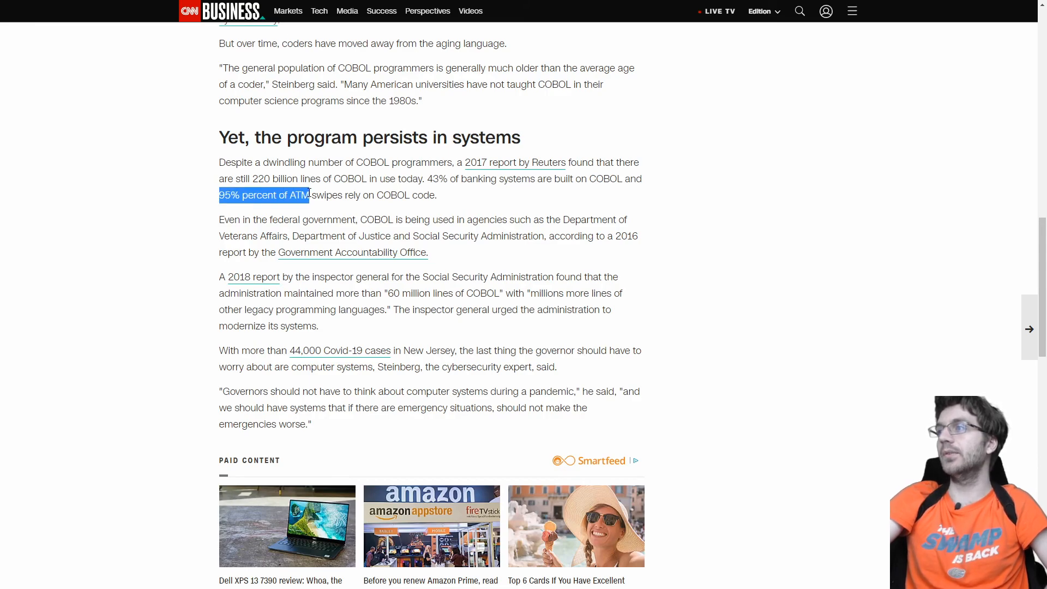
pyautogui.moveTo(308, 195); pyautogui.dragTo(411, 195)
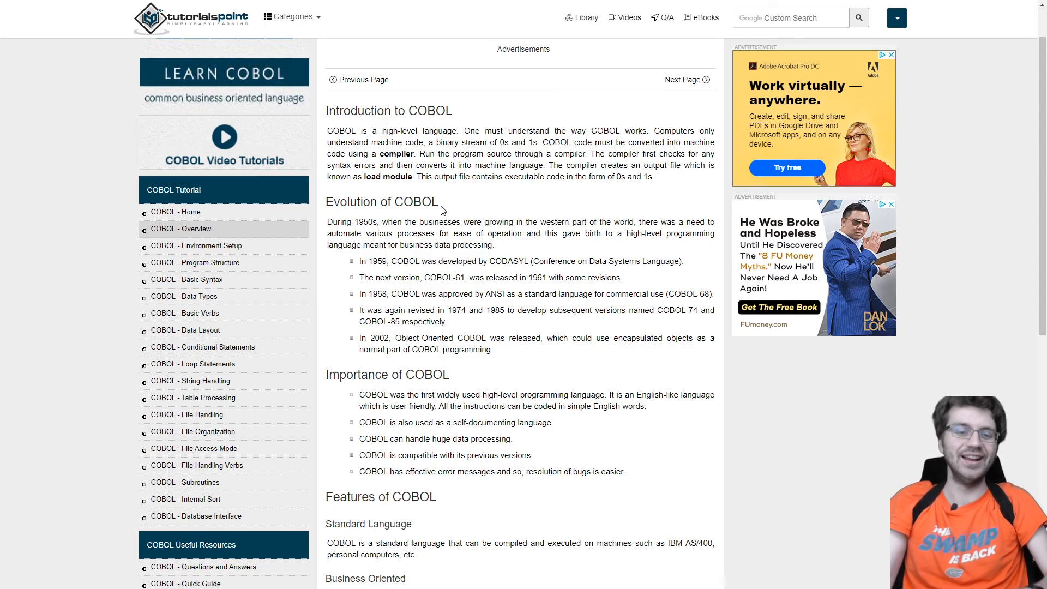
# - Read the Importance of COBOL section, highlighting 'huge data processing' and the phrase about error messages and bugs
pyautogui.scroll(-3)
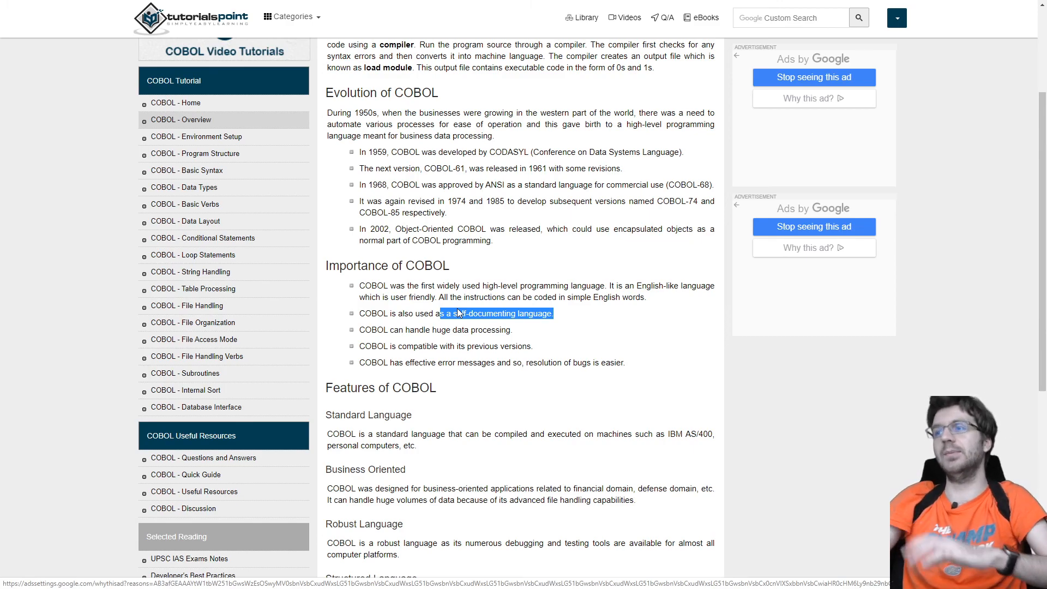
pyautogui.moveTo(475, 310)
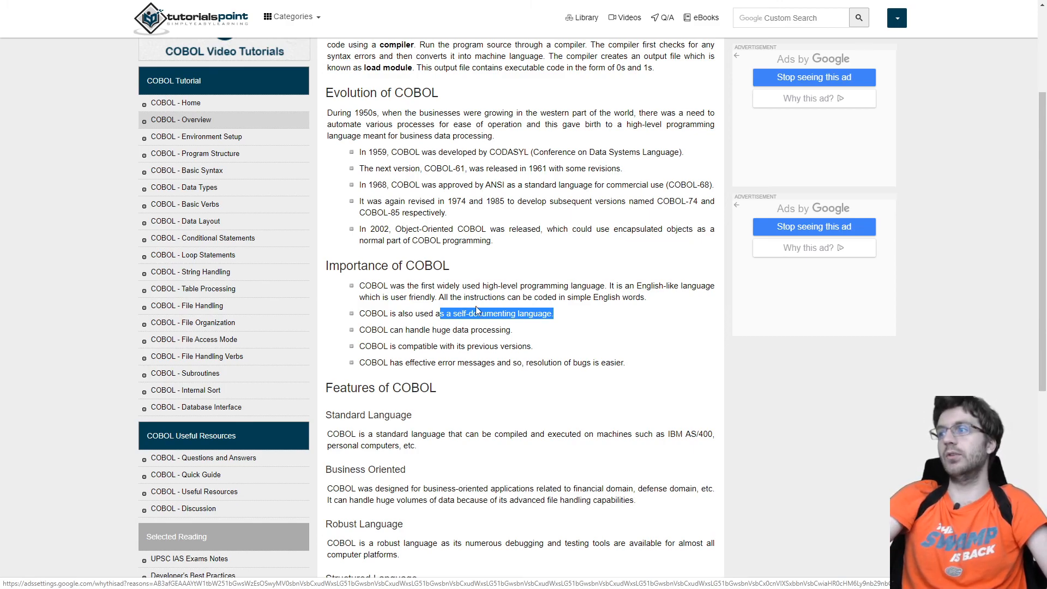
pyautogui.scroll(-3)
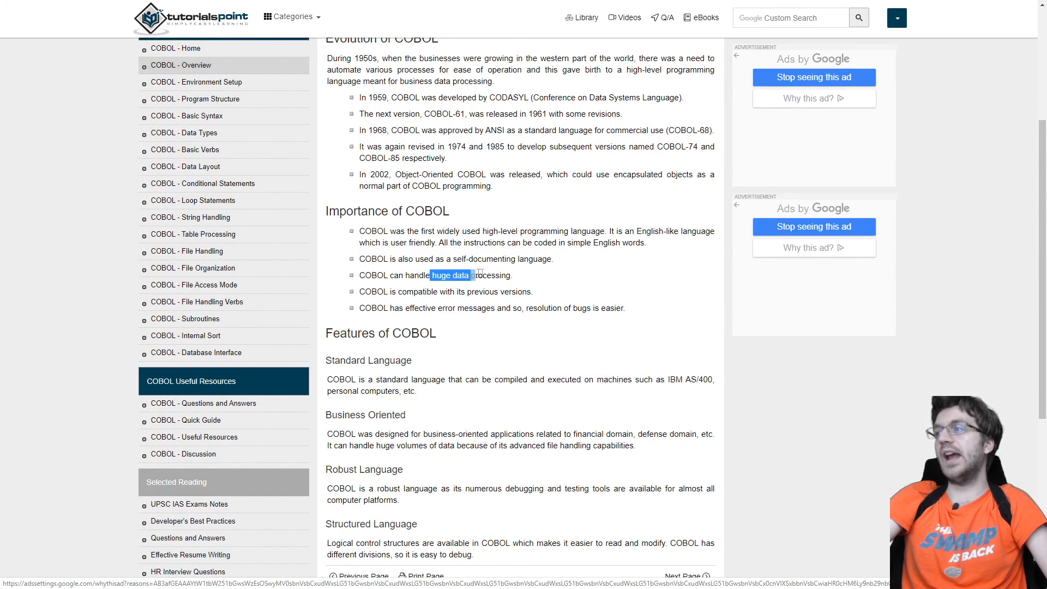
pyautogui.moveTo(431, 275); pyautogui.dragTo(509, 274)
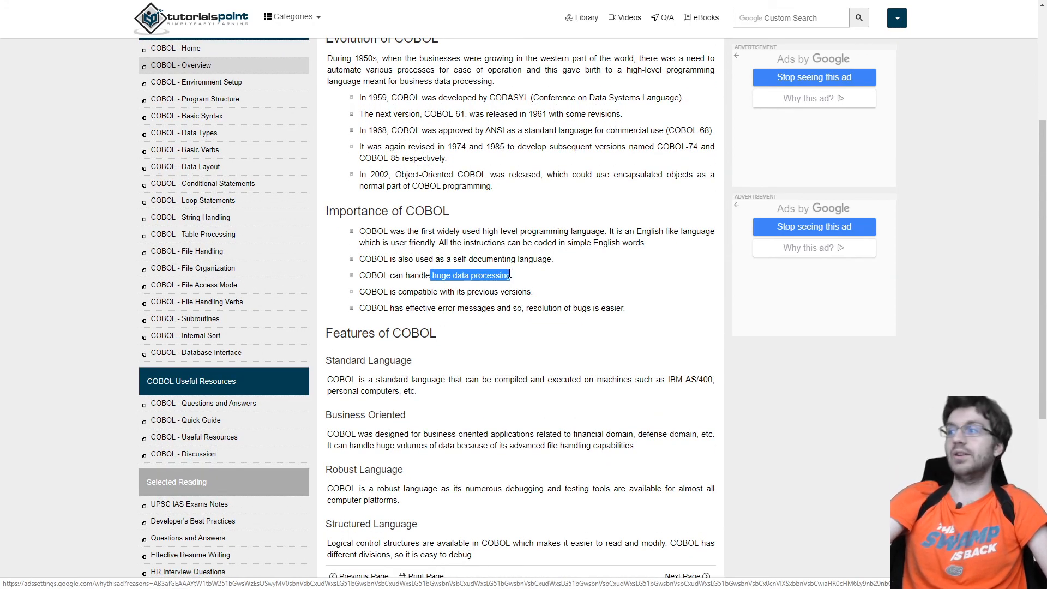
pyautogui.click(510, 275)
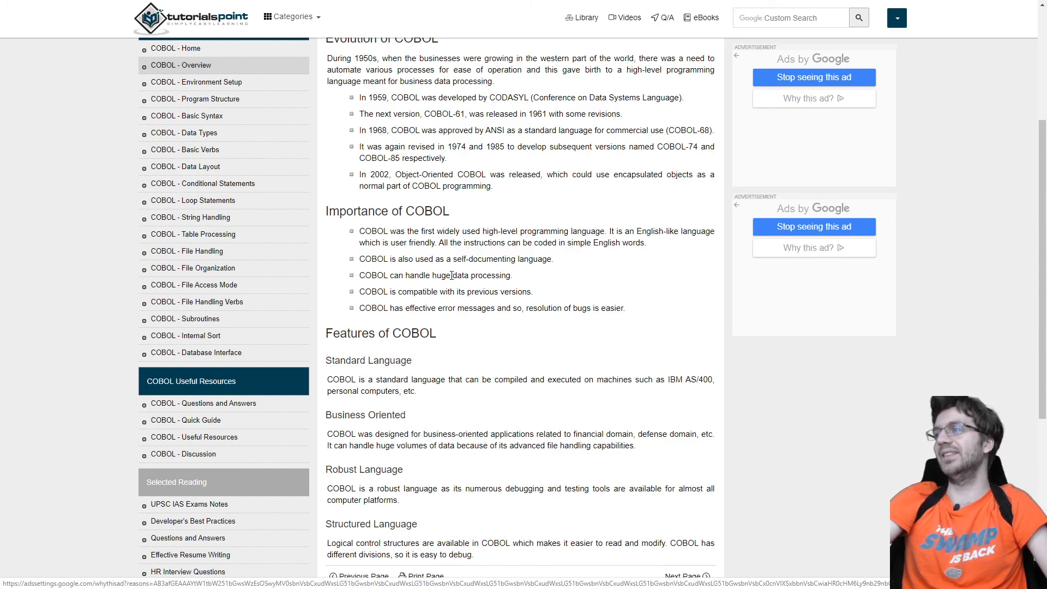
pyautogui.moveTo(438, 307); pyautogui.dragTo(579, 307)
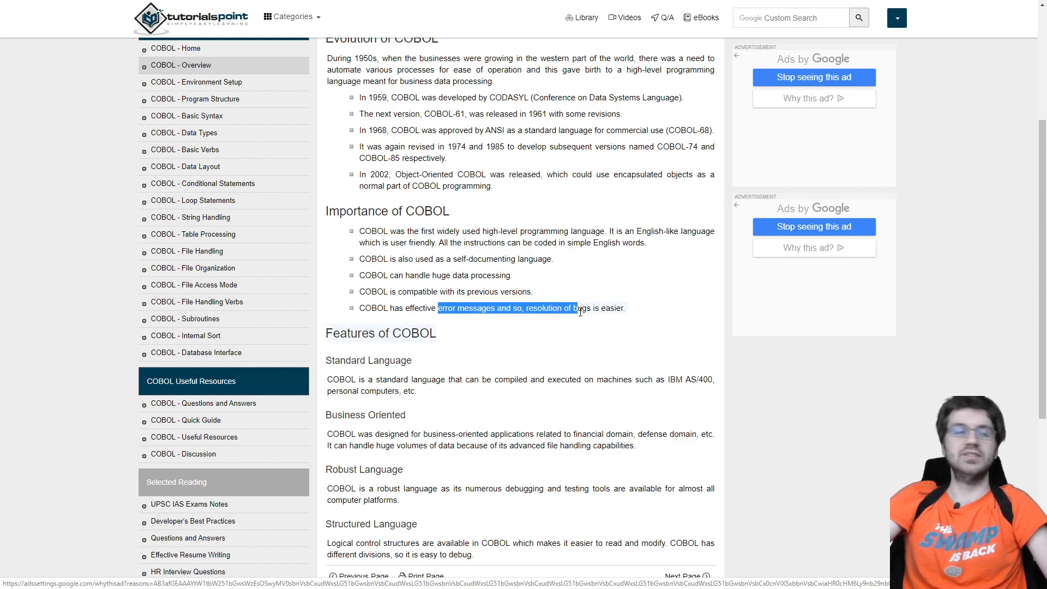
pyautogui.click(582, 308)
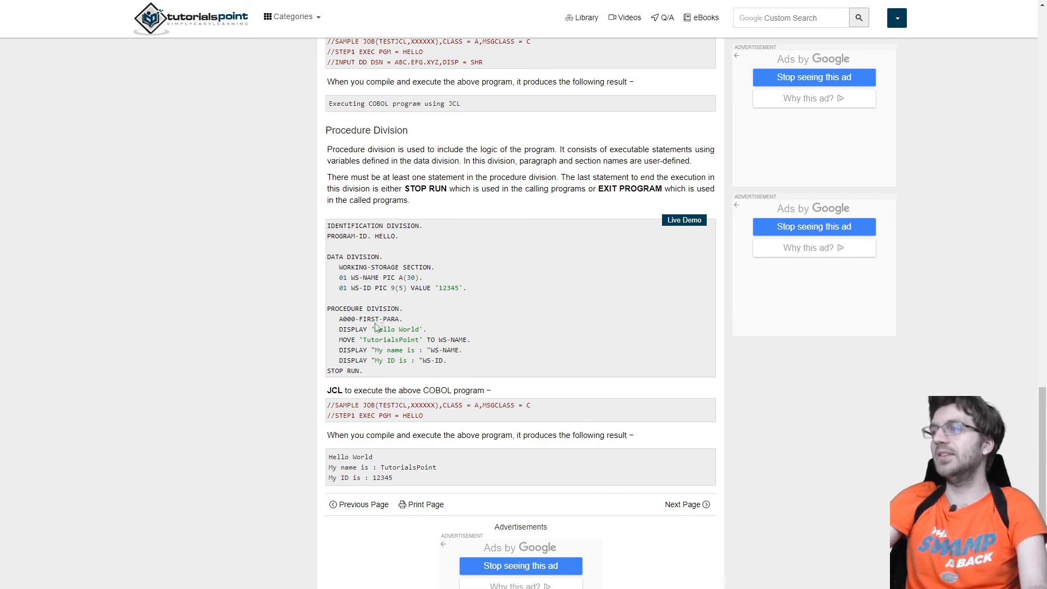
pyautogui.doubleClick(352, 329)
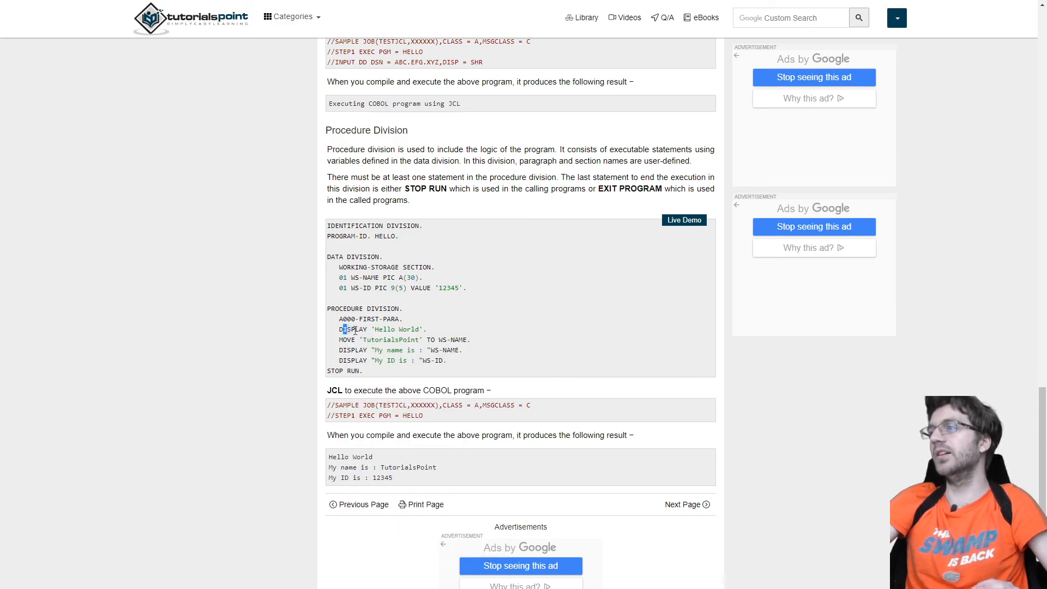
pyautogui.doubleClick(354, 328)
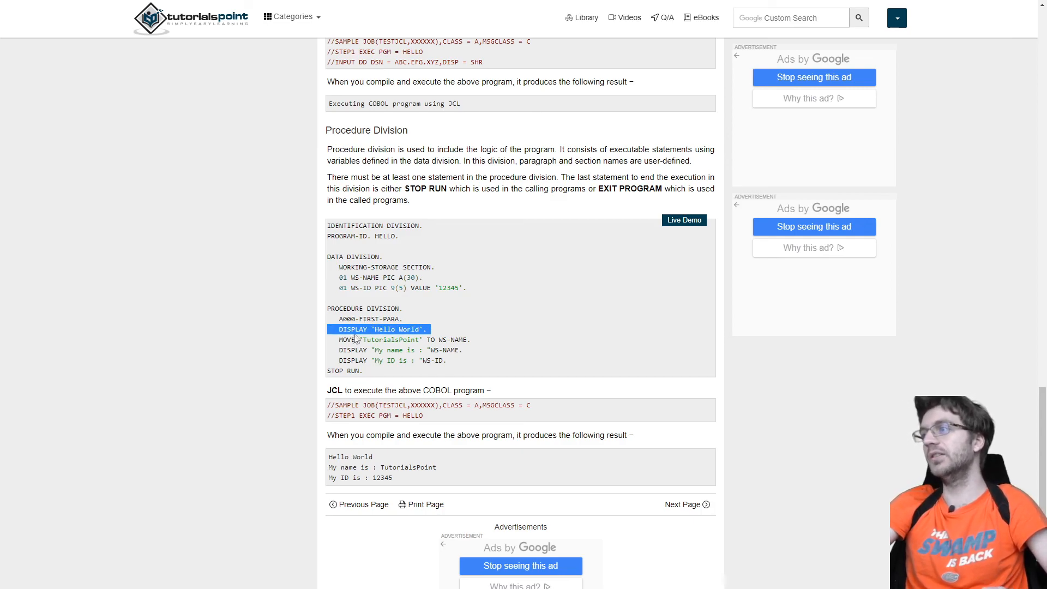
pyautogui.doubleClick(392, 340)
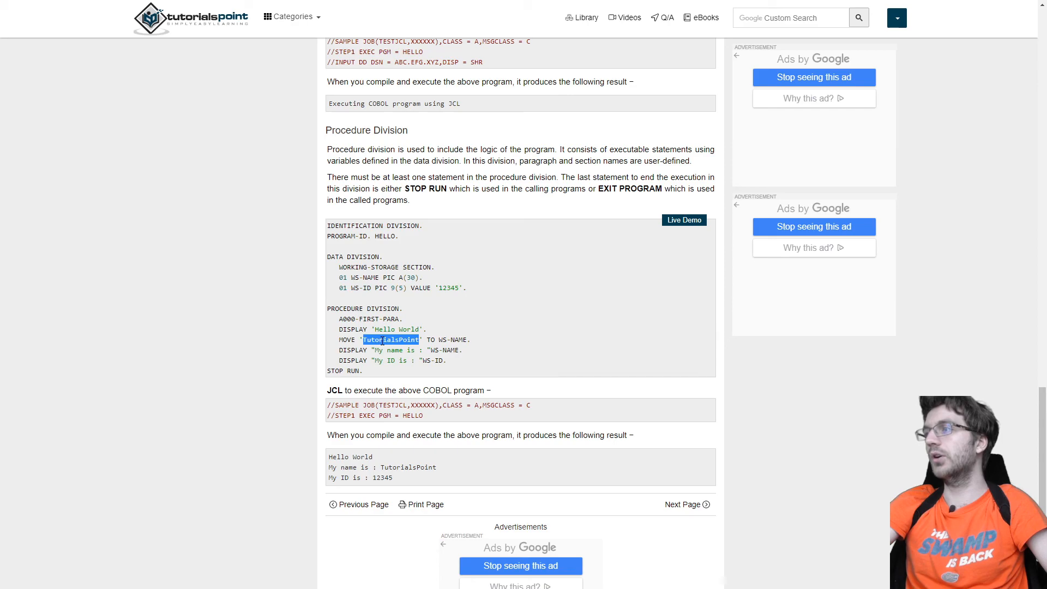
pyautogui.moveTo(375, 252)
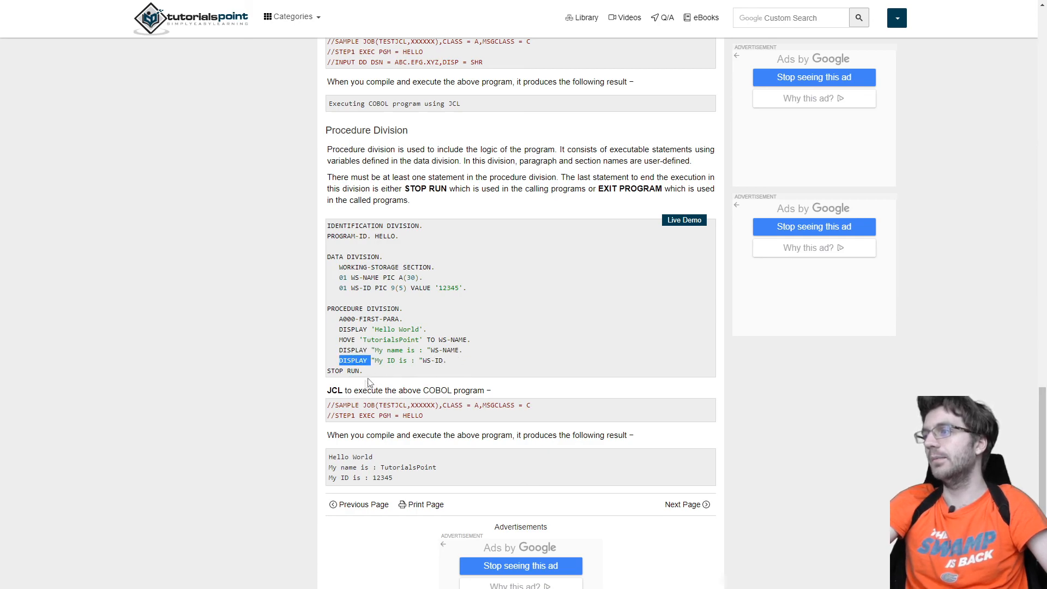
pyautogui.moveTo(412, 431)
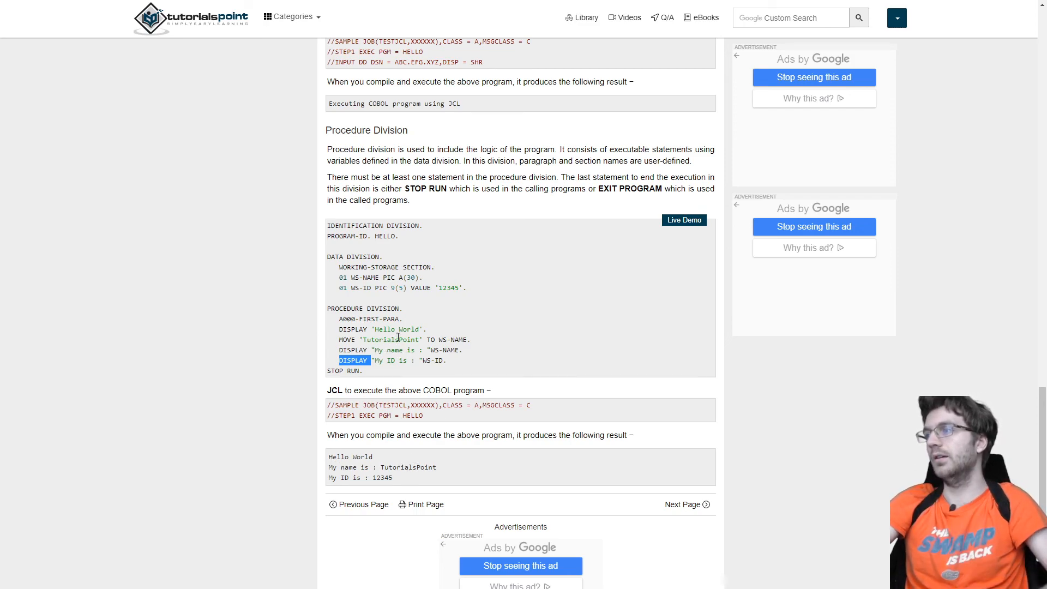
pyautogui.doubleClick(443, 339)
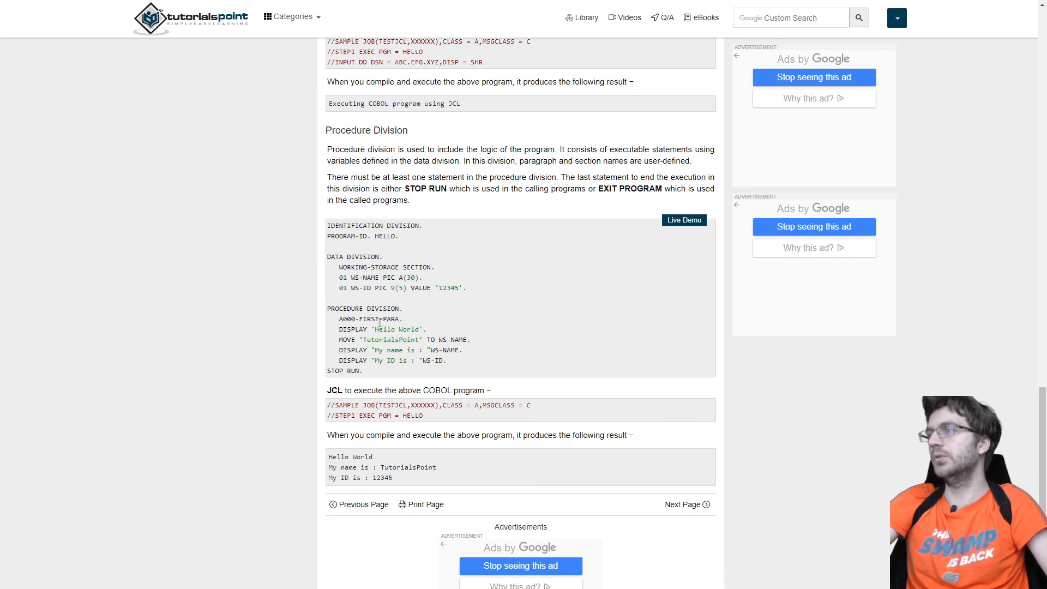
pyautogui.doubleClick(449, 288)
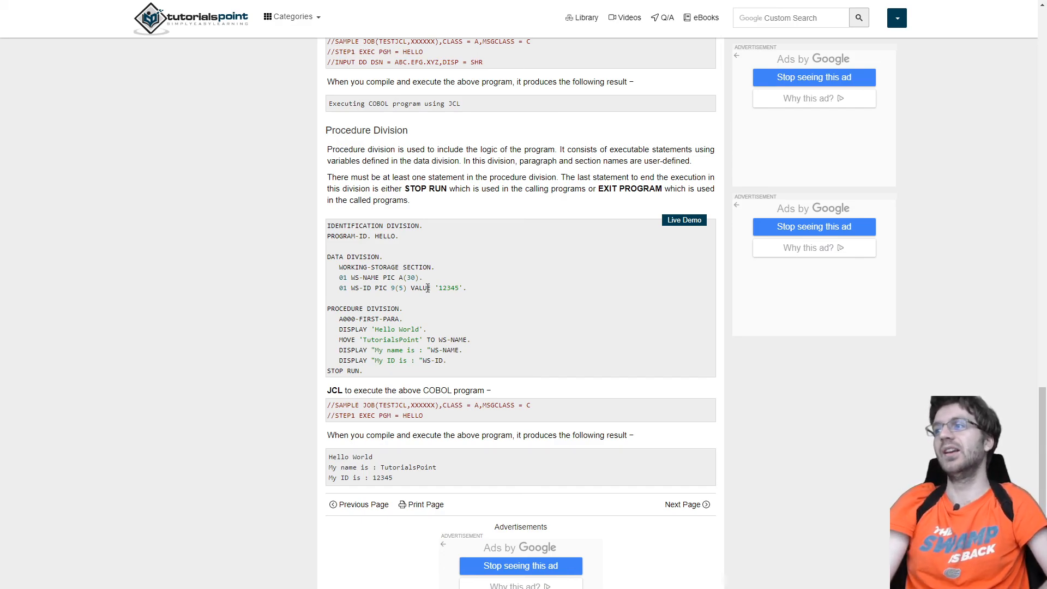
pyautogui.moveTo(368, 373)
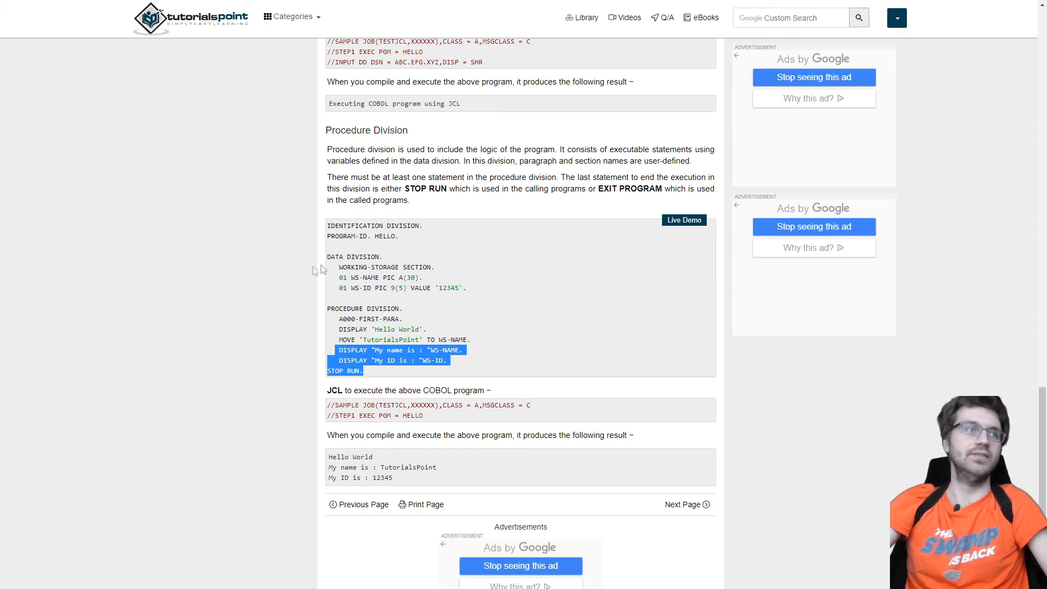
pyautogui.moveTo(402, 377)
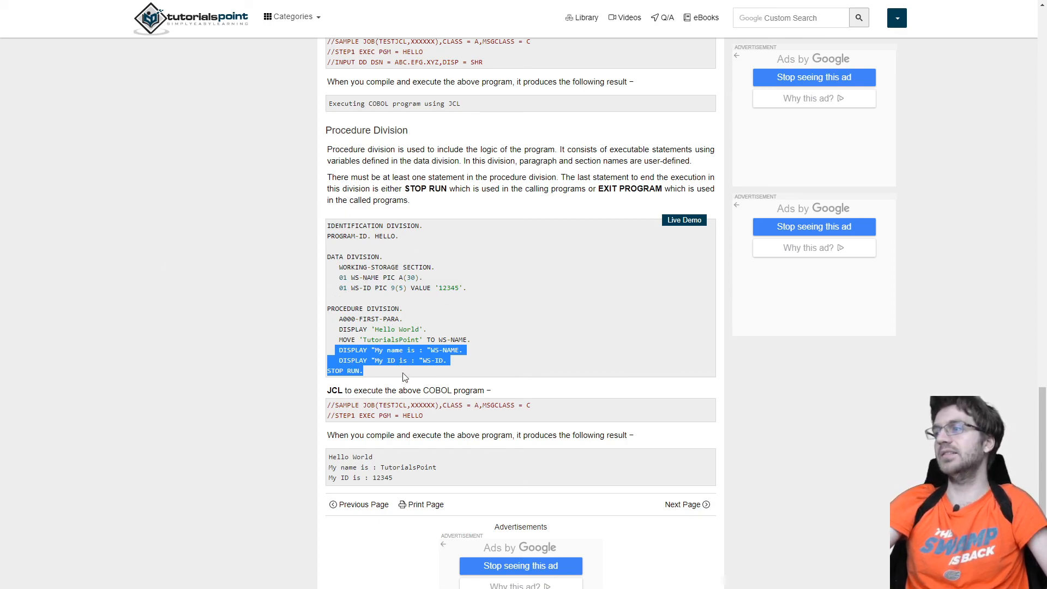